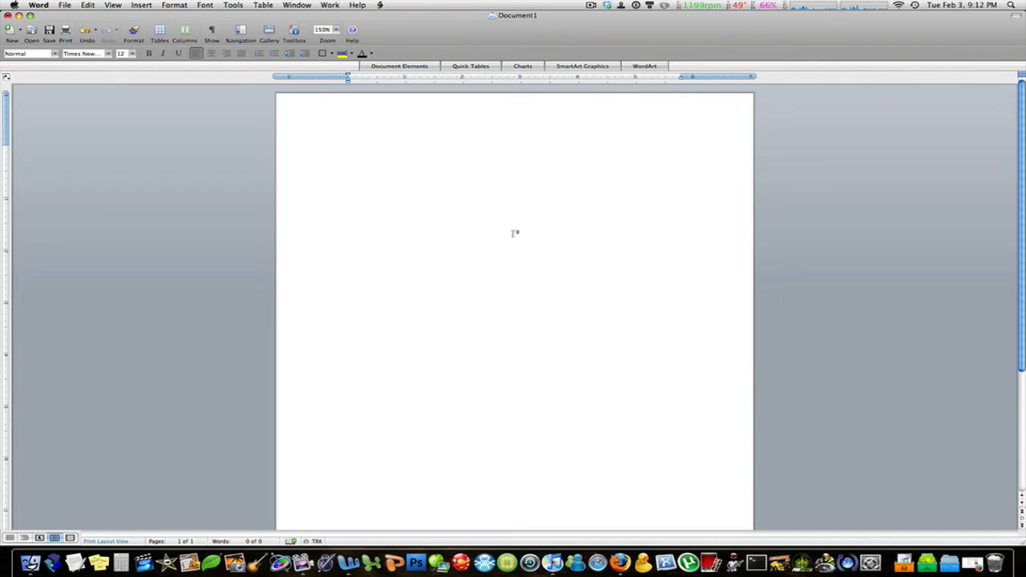
Show the Formatting Palette and choose Modify Style for the Normal style in the Styles list.
left_click(347, 150)
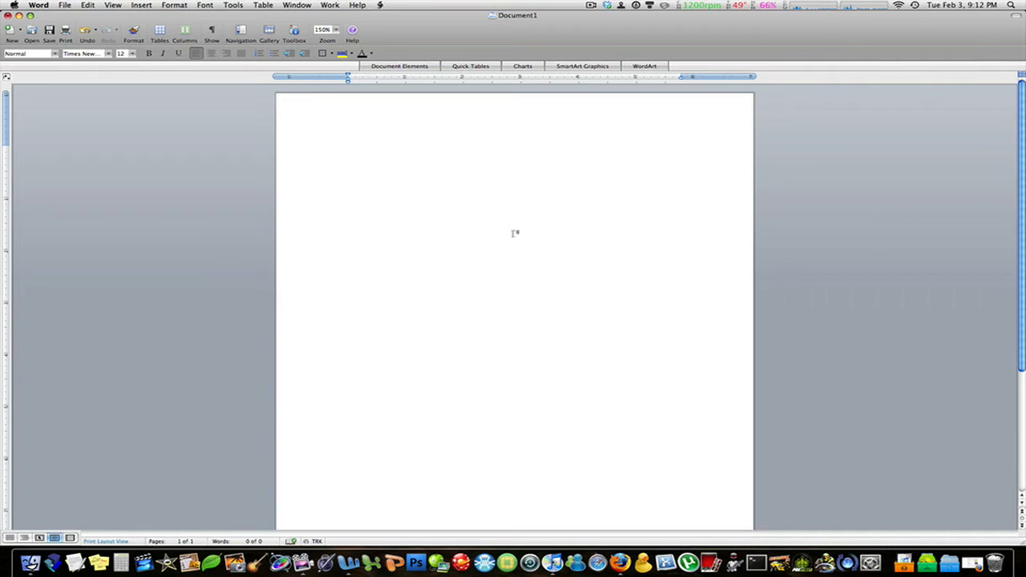
left_click(347, 150)
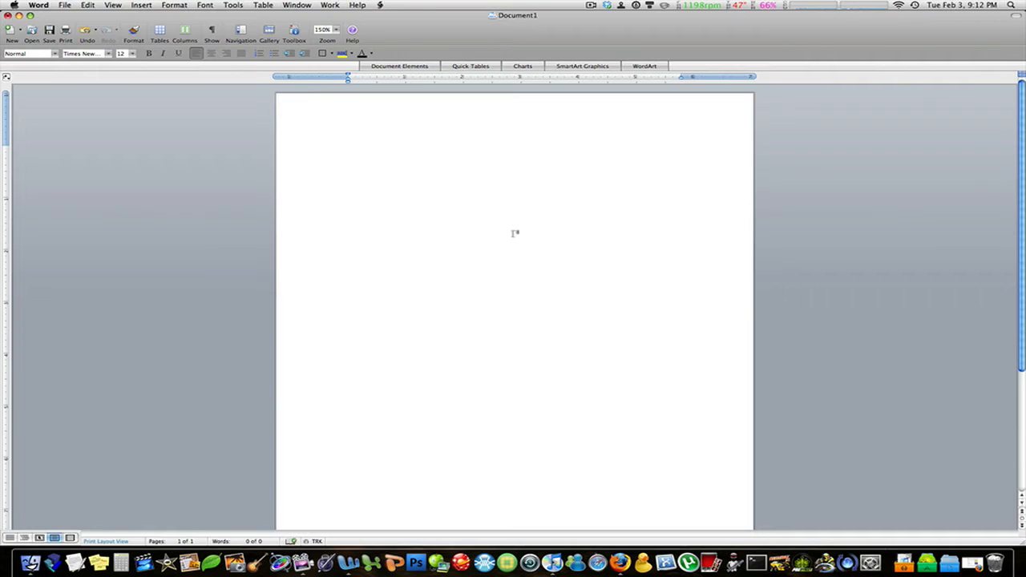
left_click(347, 150)
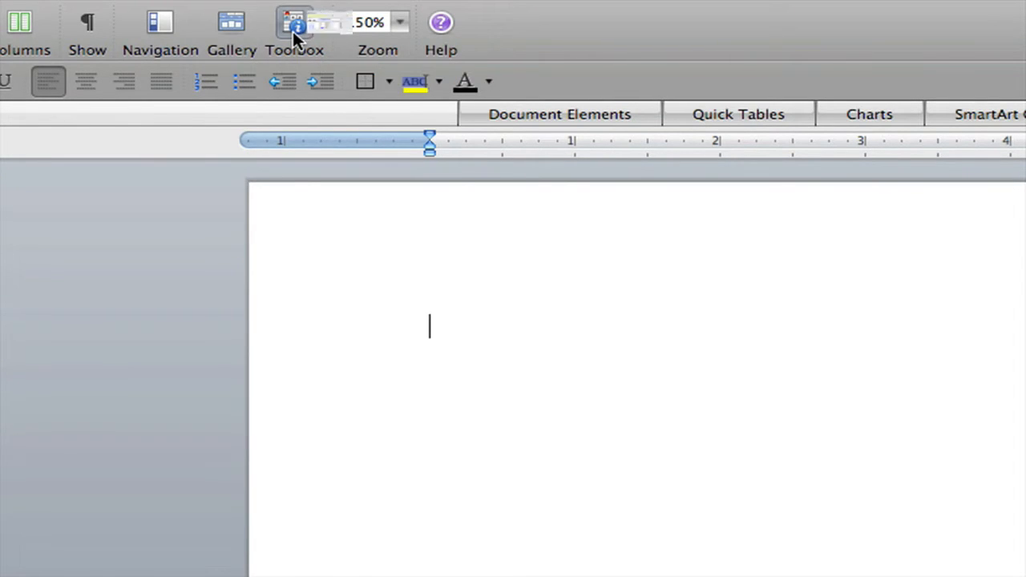
left_click(294, 24)
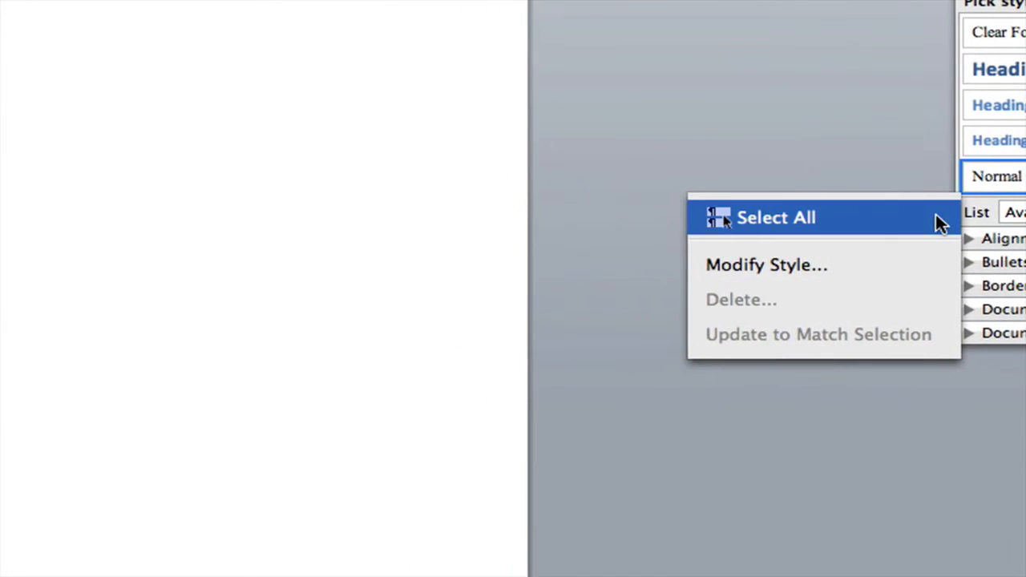
left_click(766, 265)
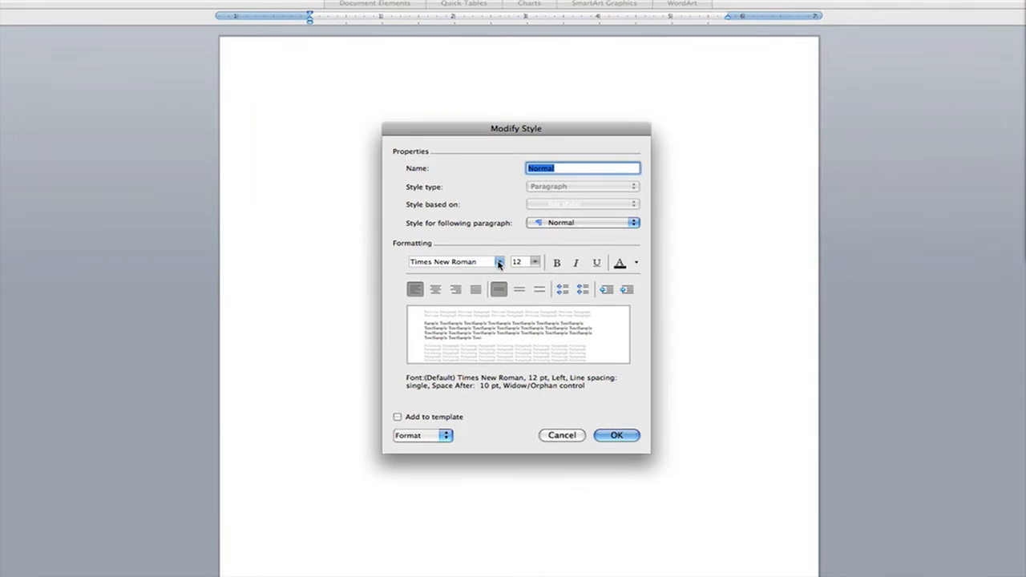
Set the Normal style to ChickenPlain 14 pt, add it to the template, and confirm.
left_click(499, 262)
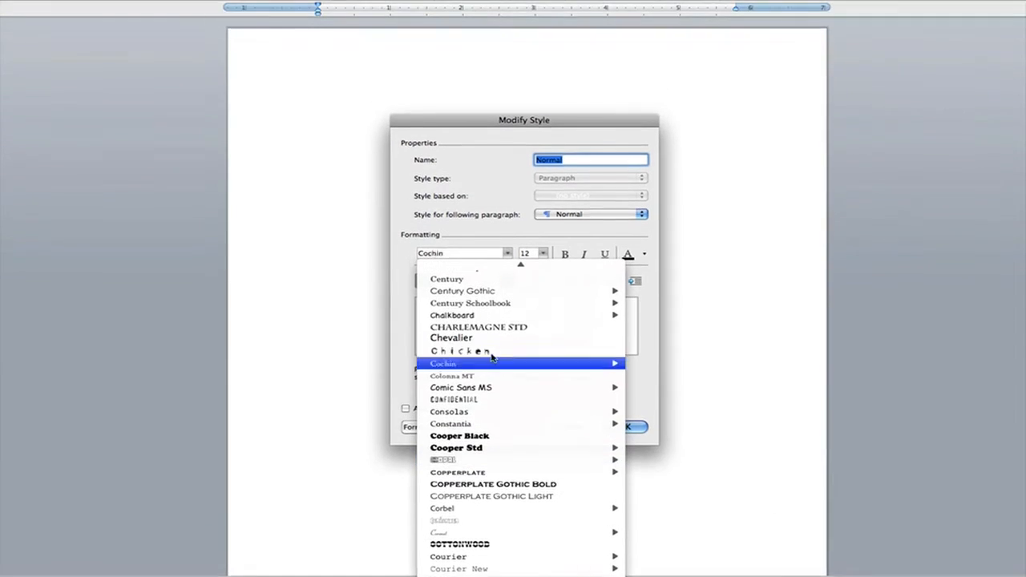
left_click(459, 351)
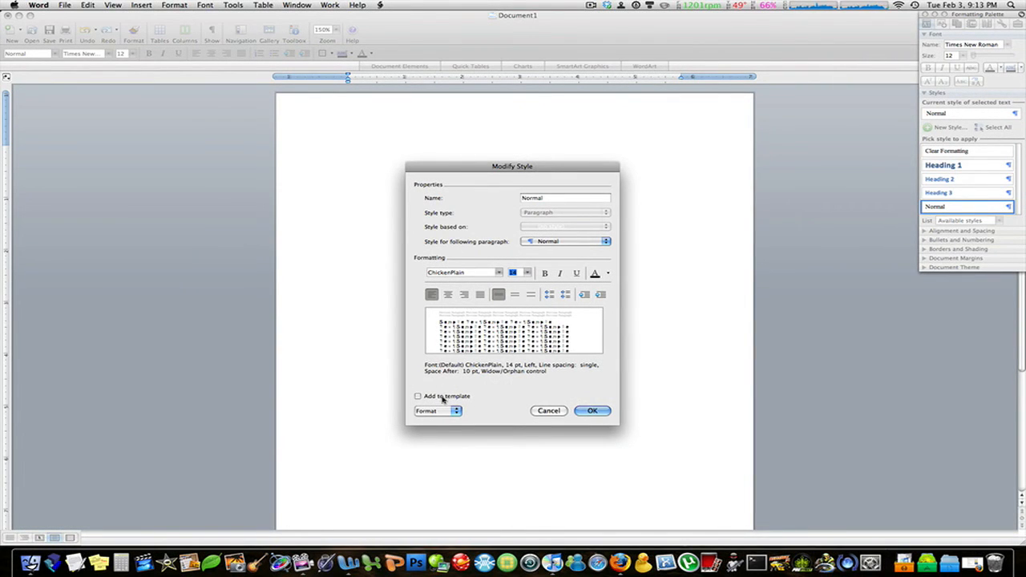
left_click(417, 395)
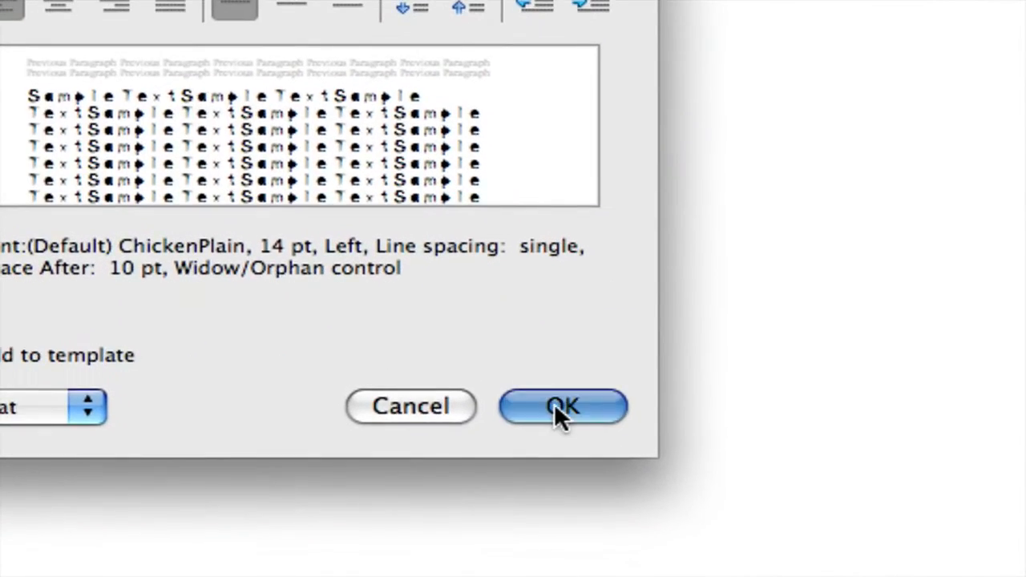
left_click(564, 407)
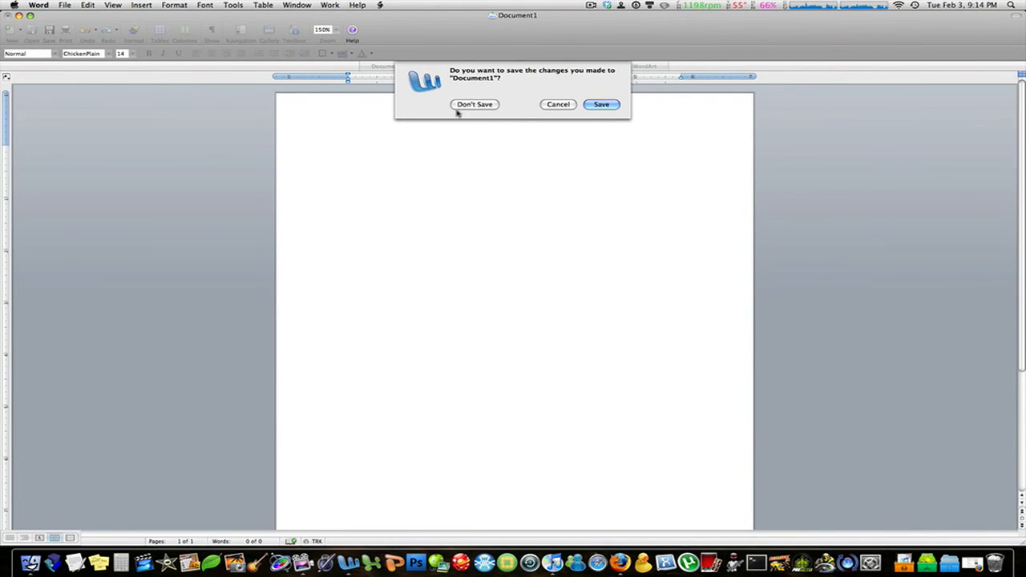
Close Document1 without saving so a fresh document opens with ChickenPlain 14 pt.
left_click(474, 104)
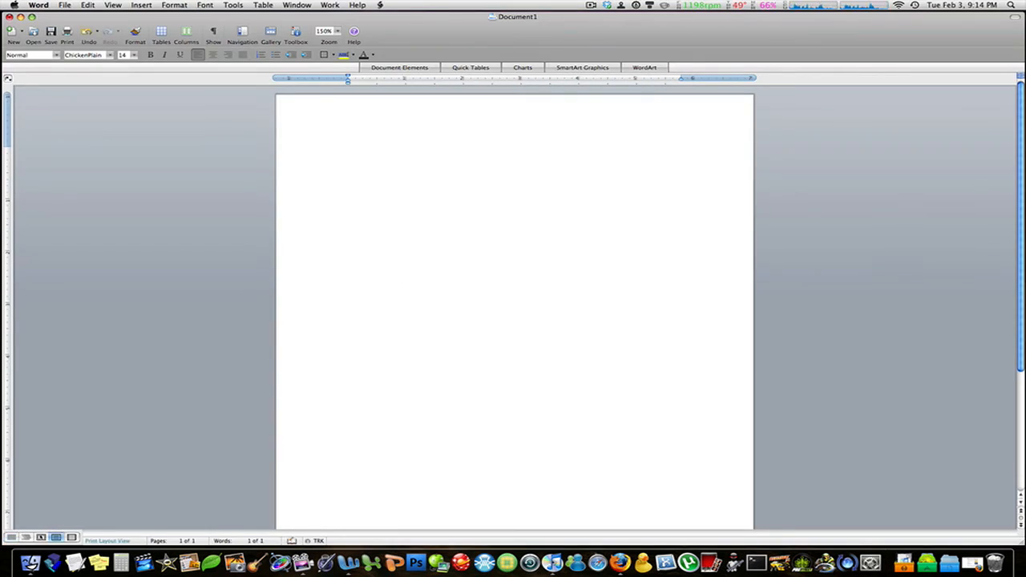
Enter 'Hello' on the page, appearing in the ChickenPlain 14 pt default font.
type("Hell")
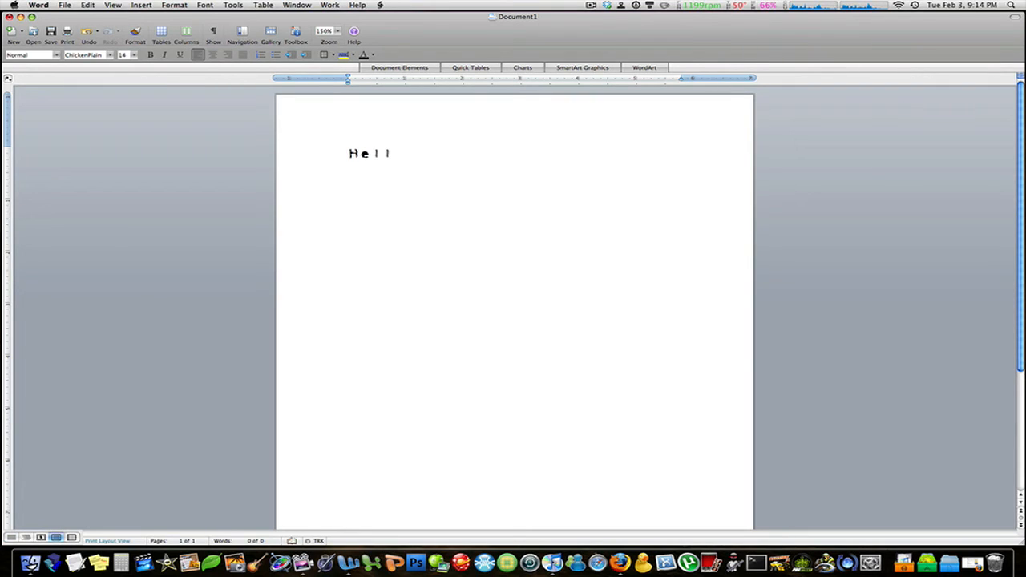
type("o")
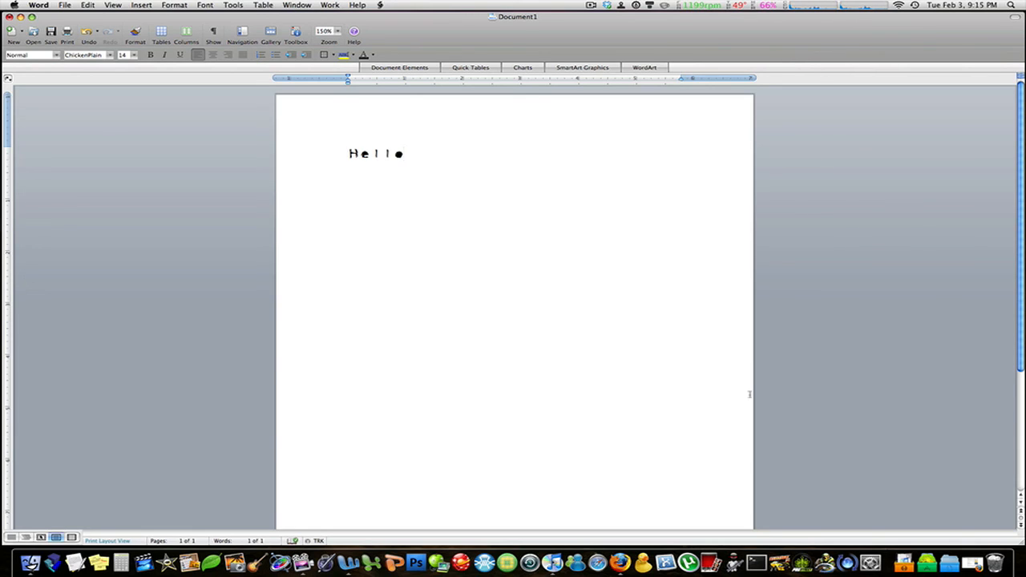
left_click(404, 154)
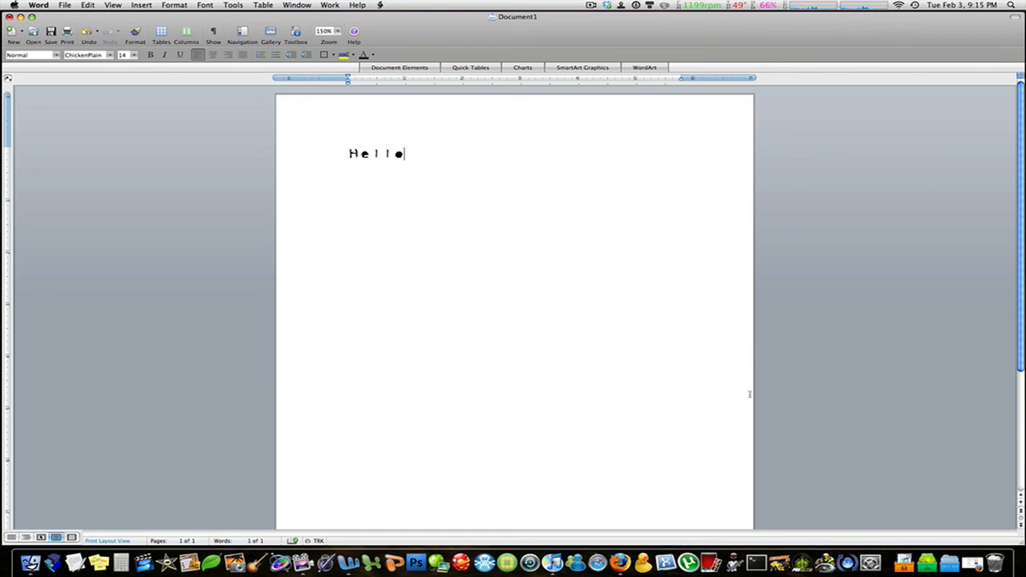